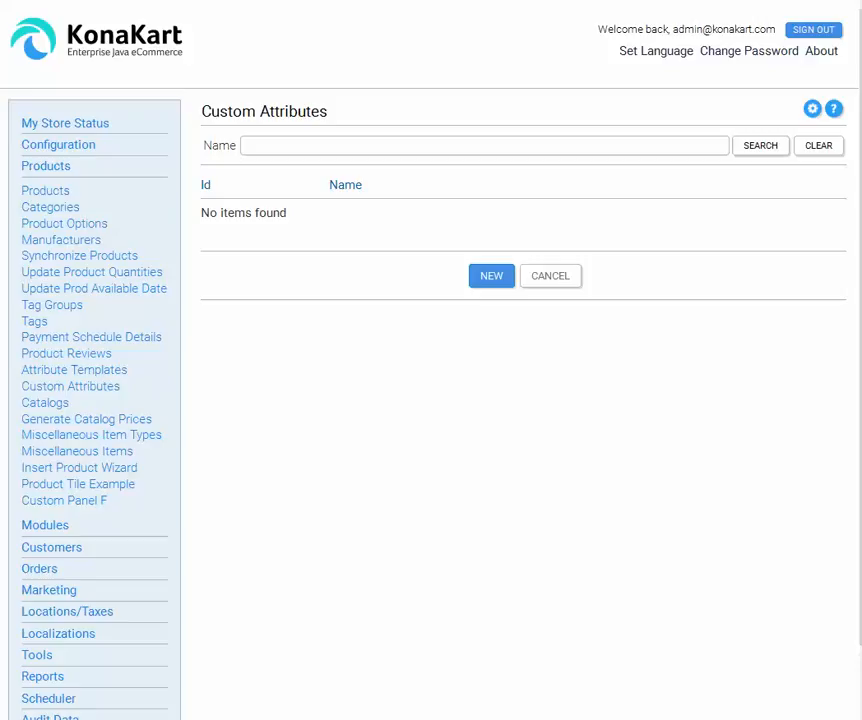
{"action": "mouse_move", "coordinate": [588, 535]}
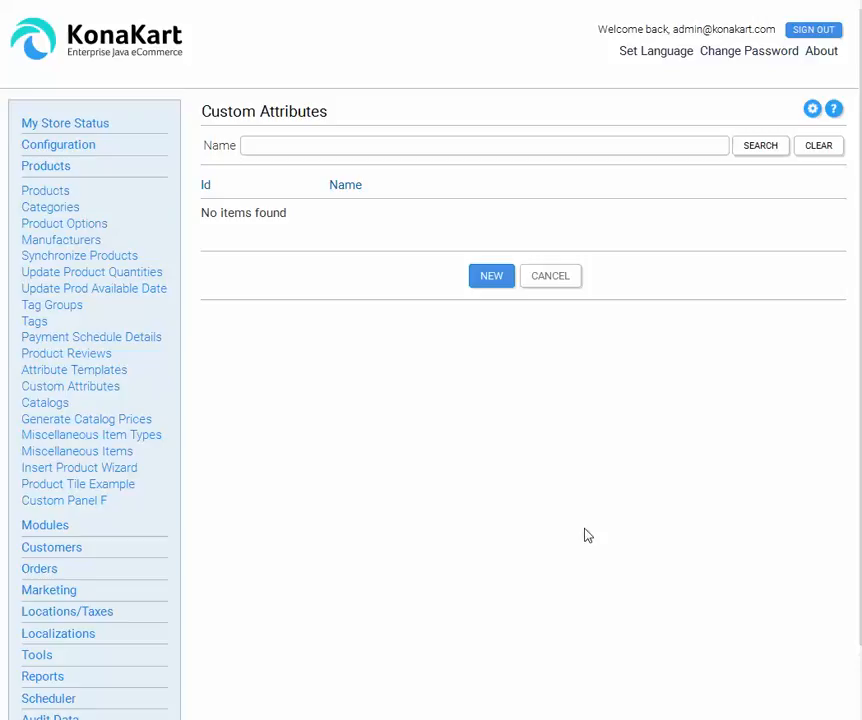
- Start a new, empty custom attribute entry on the Custom Attributes page
{"action": "left_click", "coordinate": [491, 275]}
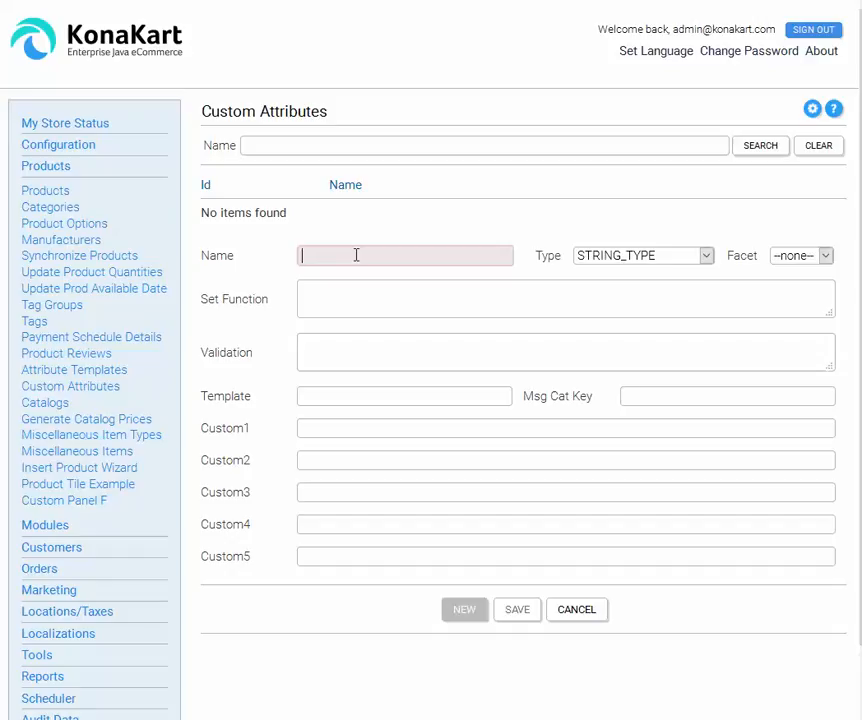
- Enter PPM as the new custom attribute's name
{"action": "type", "text": "PPM"}
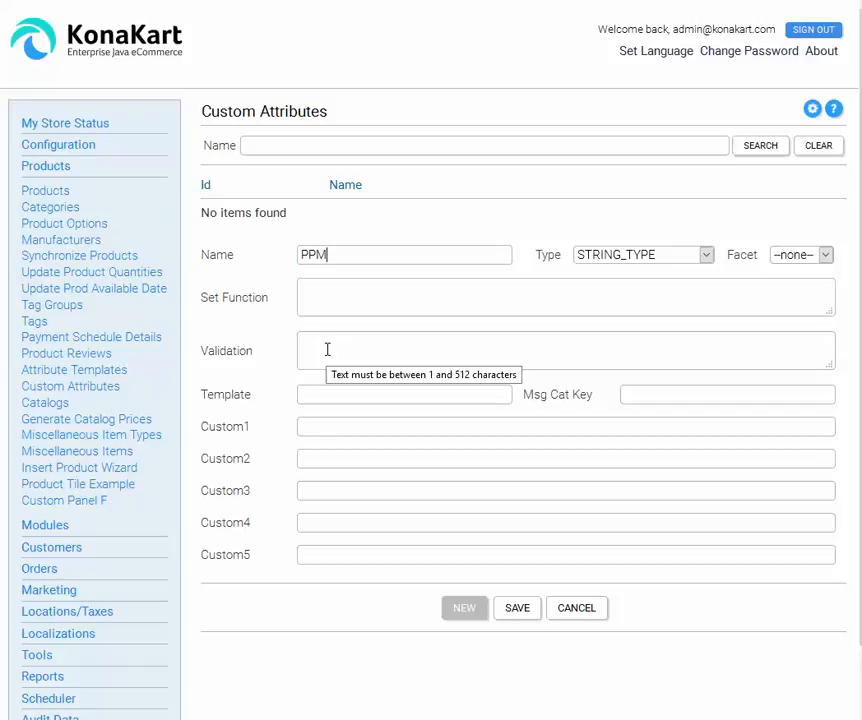
{"action": "mouse_move", "coordinate": [318, 348]}
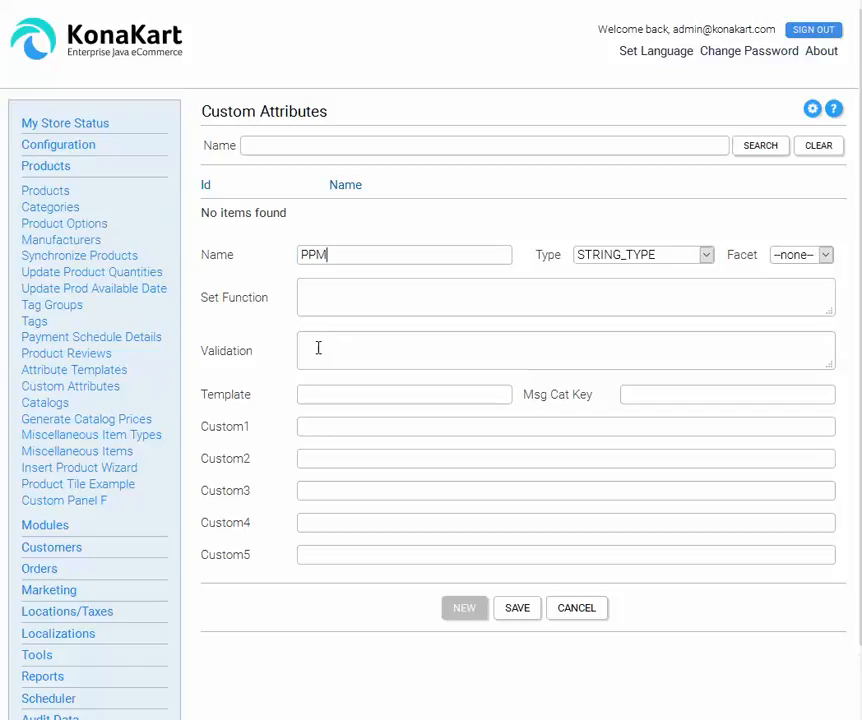
{"action": "mouse_move", "coordinate": [622, 268]}
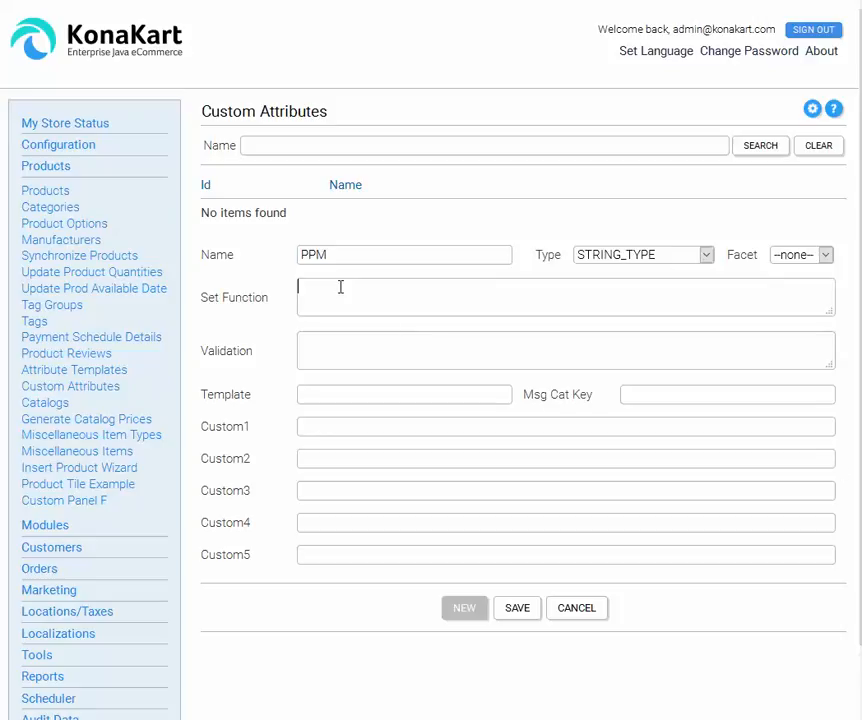
- Give PPM the set function option(slow=under 15,medium=15-20,fast=20-30)
{"action": "type", "text": "option(slow=under 15,medium=15-20,fast=20-30)"}
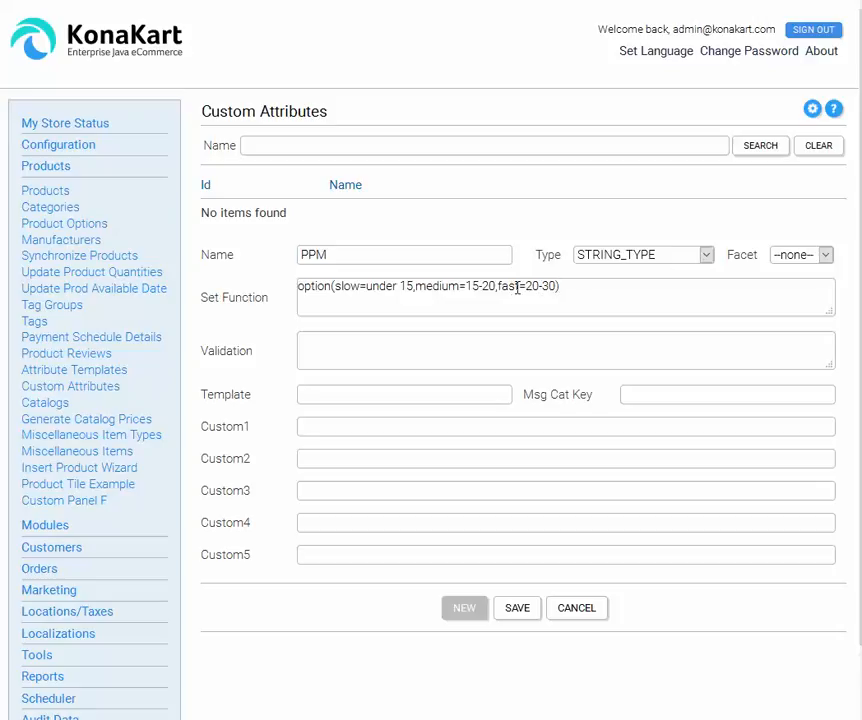
{"action": "mouse_move", "coordinate": [513, 290]}
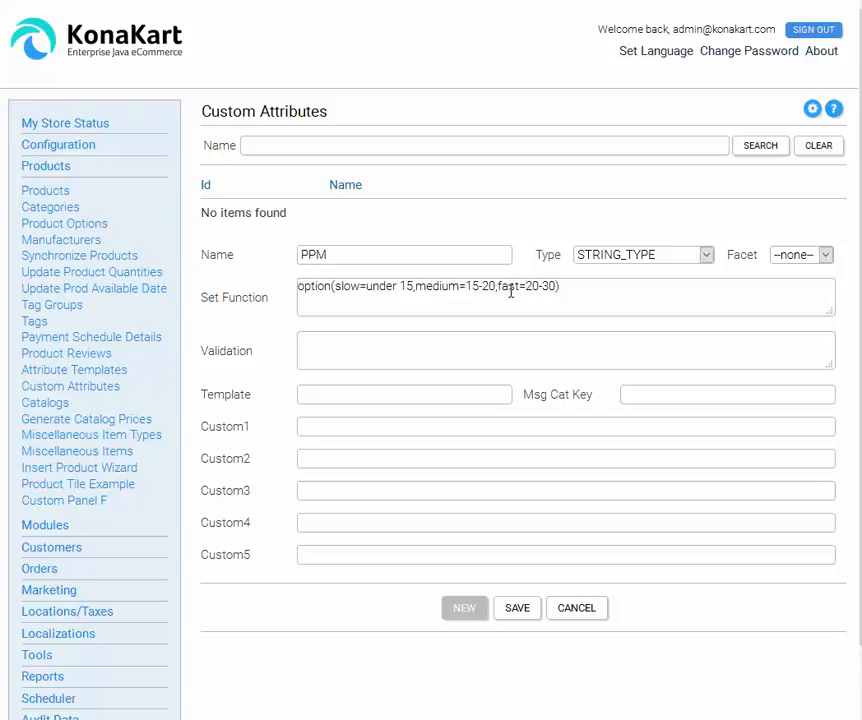
{"action": "mouse_move", "coordinate": [525, 481]}
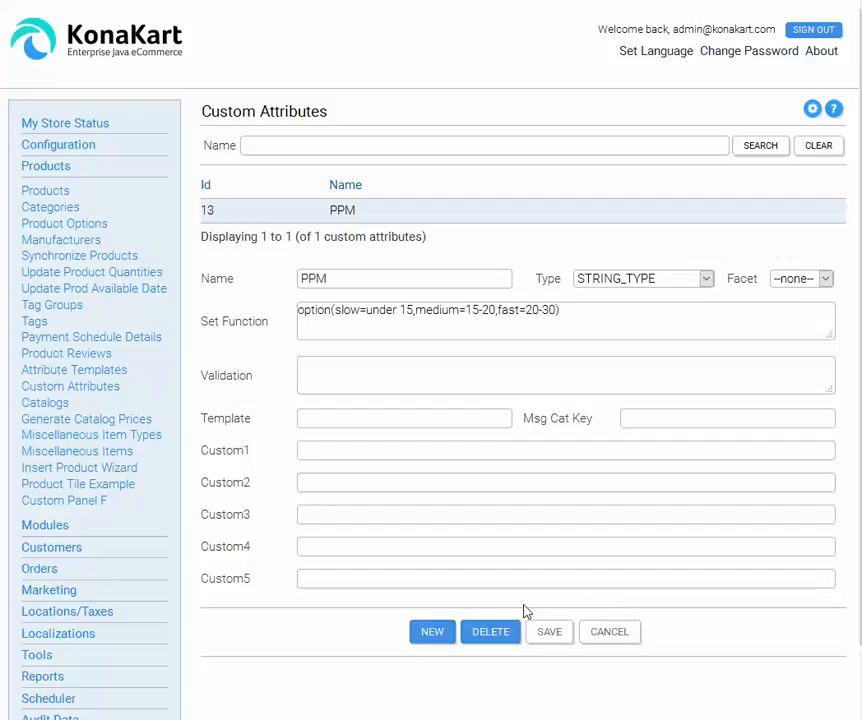
{"action": "mouse_move", "coordinate": [518, 611]}
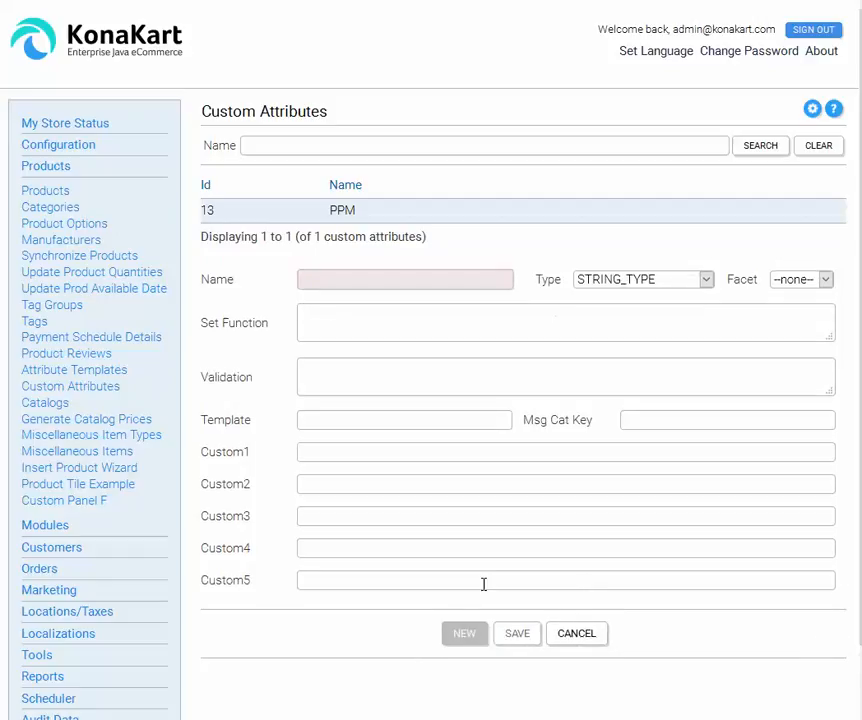
- Save a BOOLEAN_TYPE attribute named Color with set function choice('Yes','No')
{"action": "left_click", "coordinate": [405, 279]}
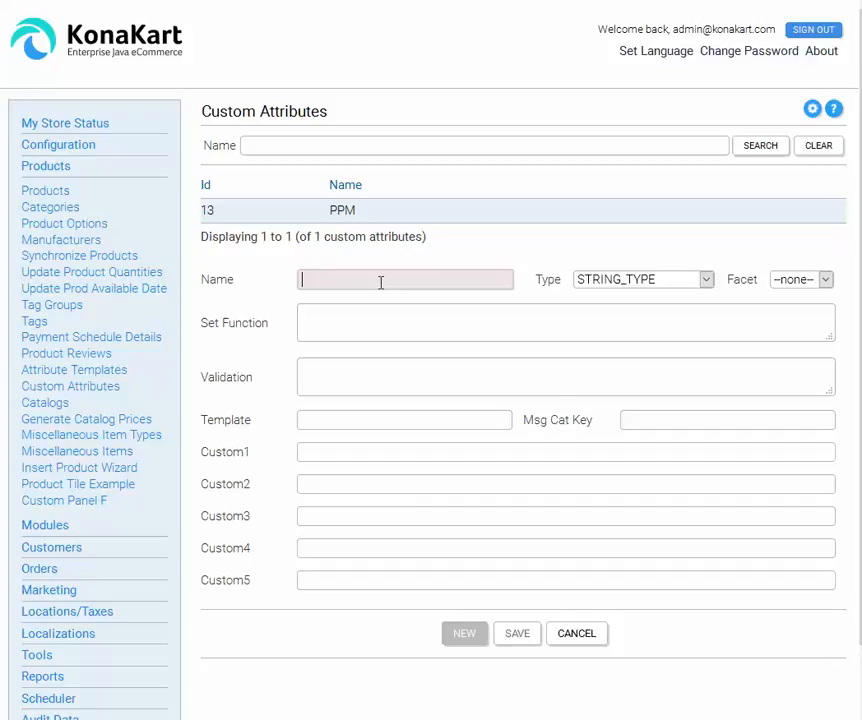
{"action": "type", "text": "C"}
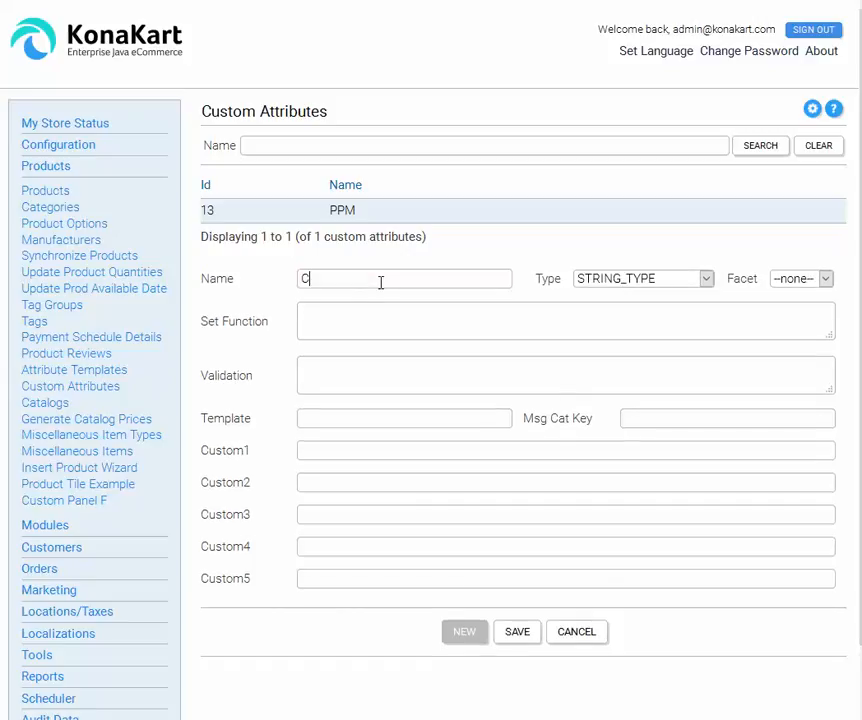
{"action": "type", "text": "olor"}
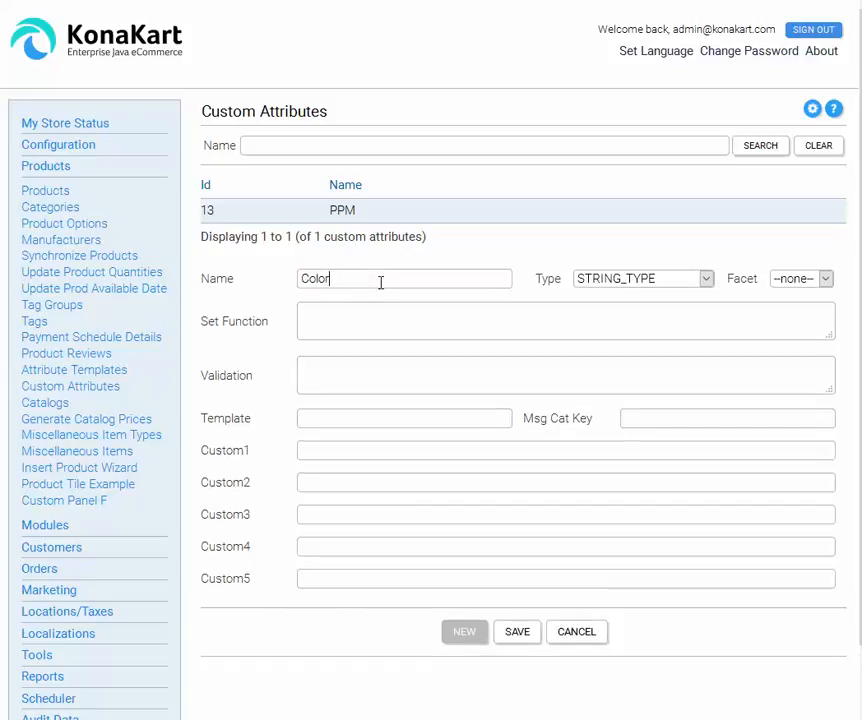
{"action": "mouse_move", "coordinate": [706, 279]}
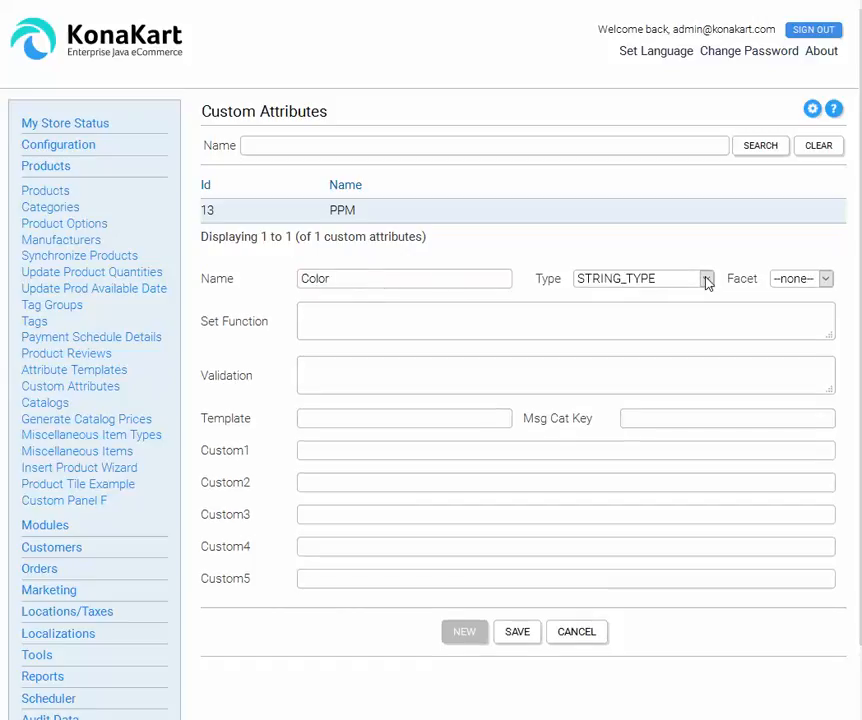
{"action": "left_click", "coordinate": [706, 278]}
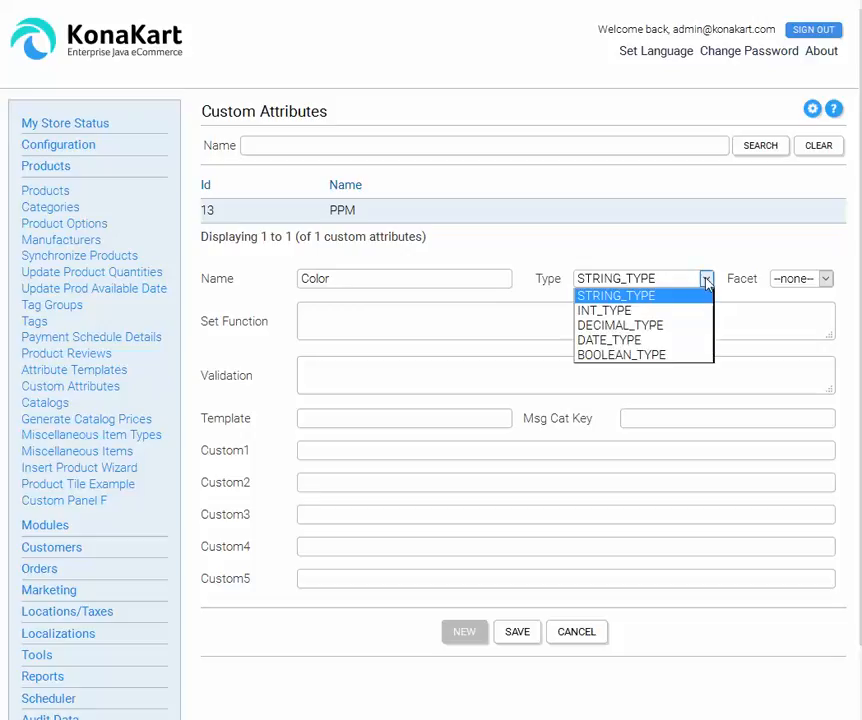
{"action": "left_click", "coordinate": [620, 355]}
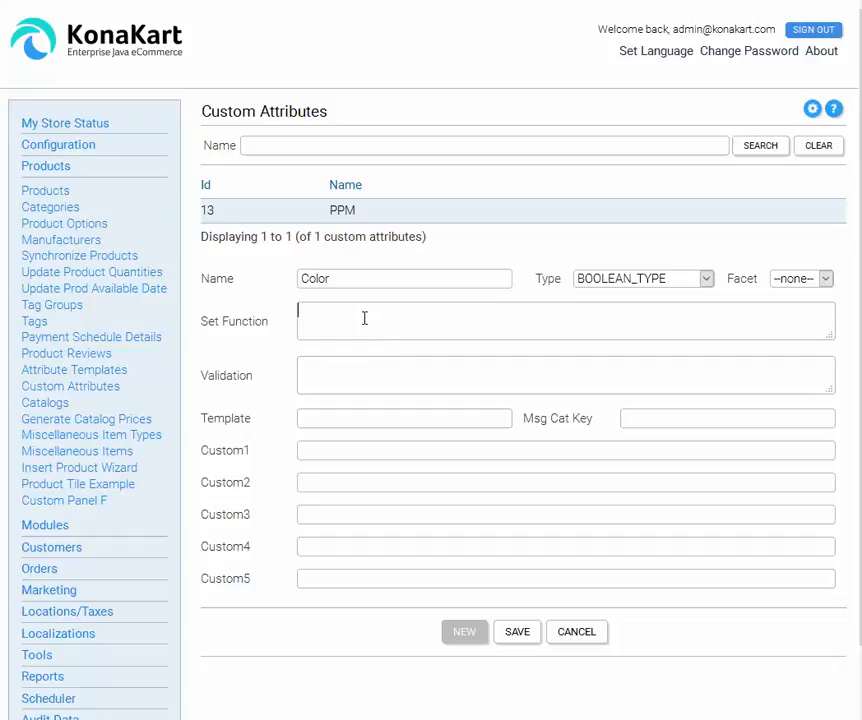
{"action": "type", "text": "choice('Yes','No')"}
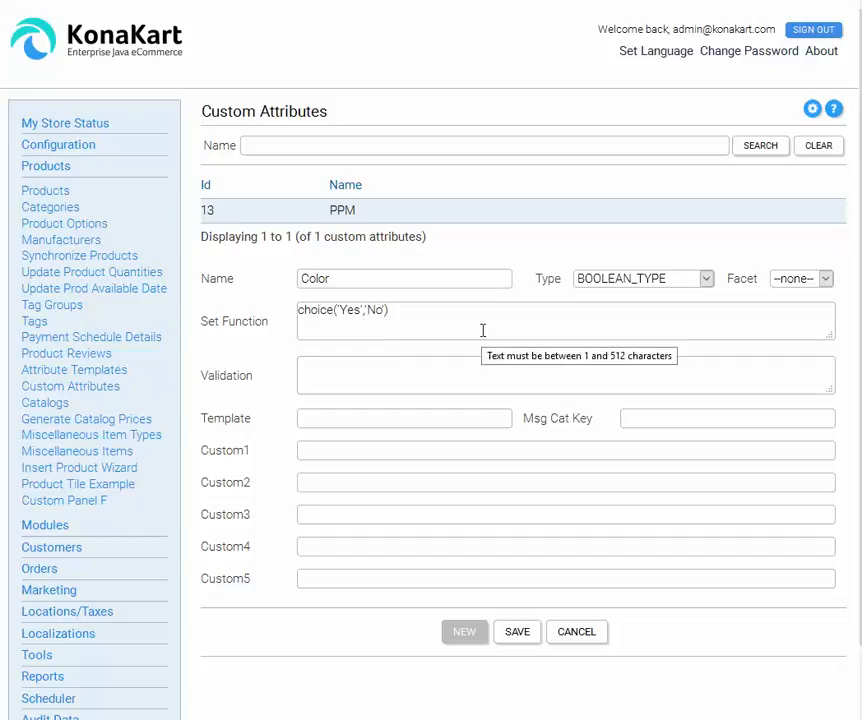
{"action": "left_click", "coordinate": [517, 631]}
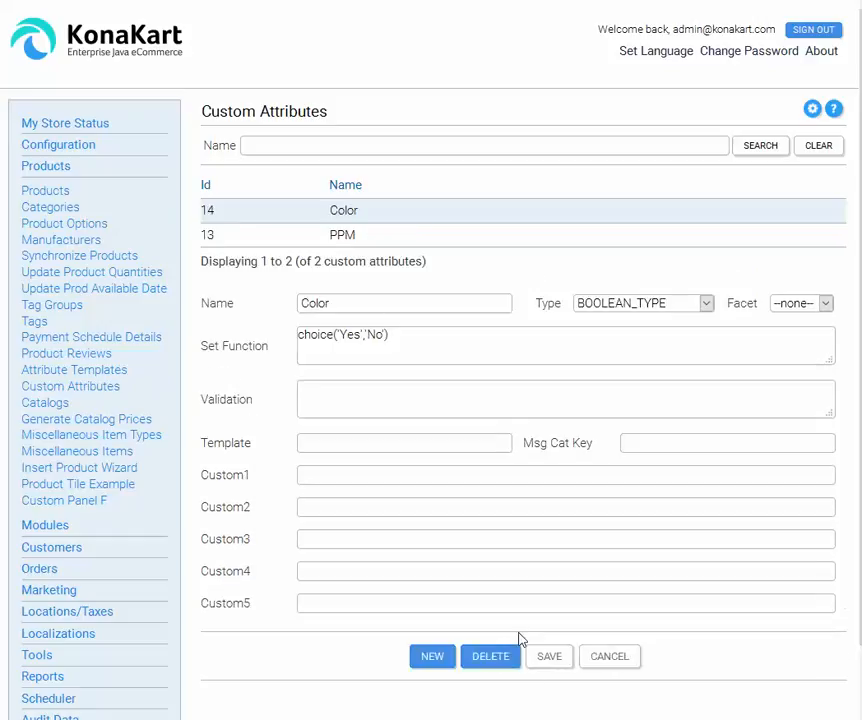
- Add a new Wireless attribute with set function choice('Yes','No')
{"action": "left_click", "coordinate": [432, 656]}
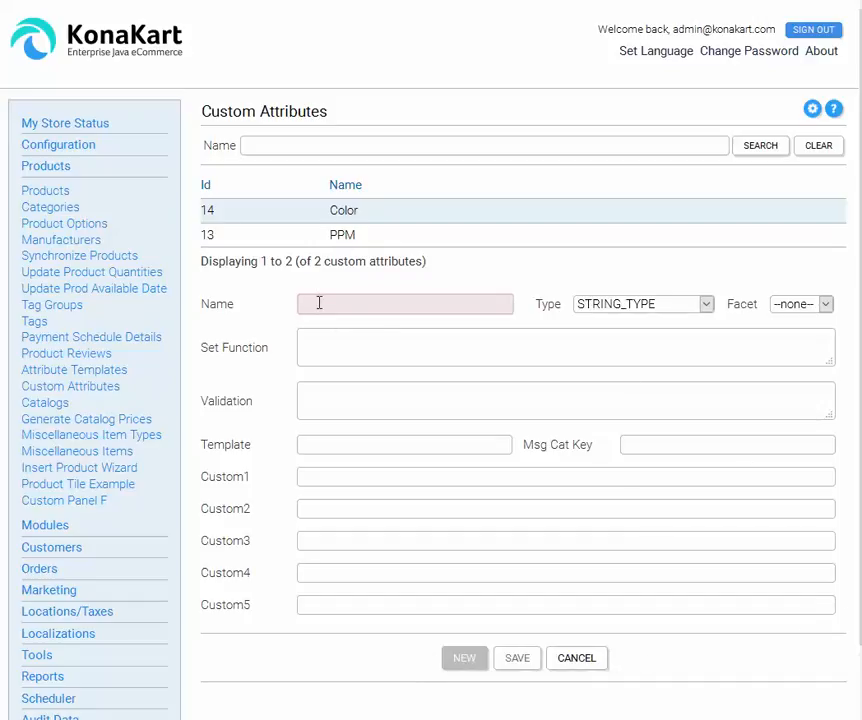
{"action": "type", "text": "Wireless"}
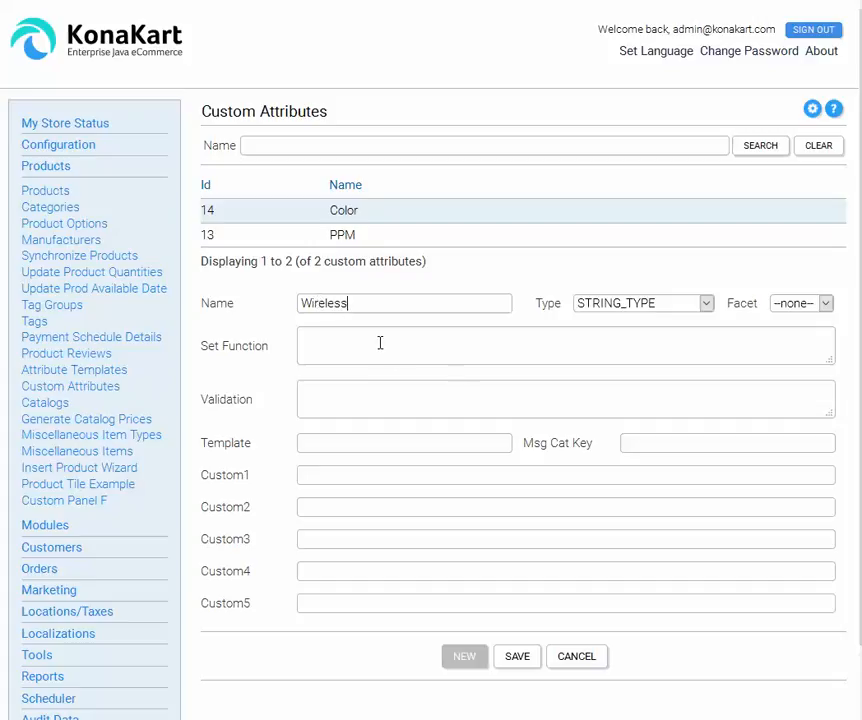
{"action": "type", "text": "choice('Yes','No')"}
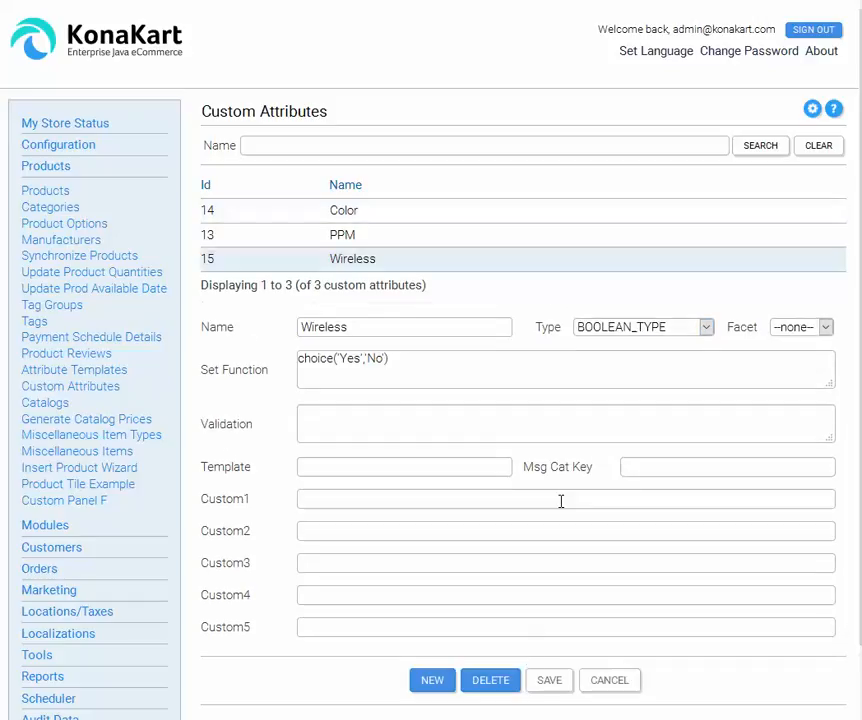
{"action": "mouse_move", "coordinate": [799, 496]}
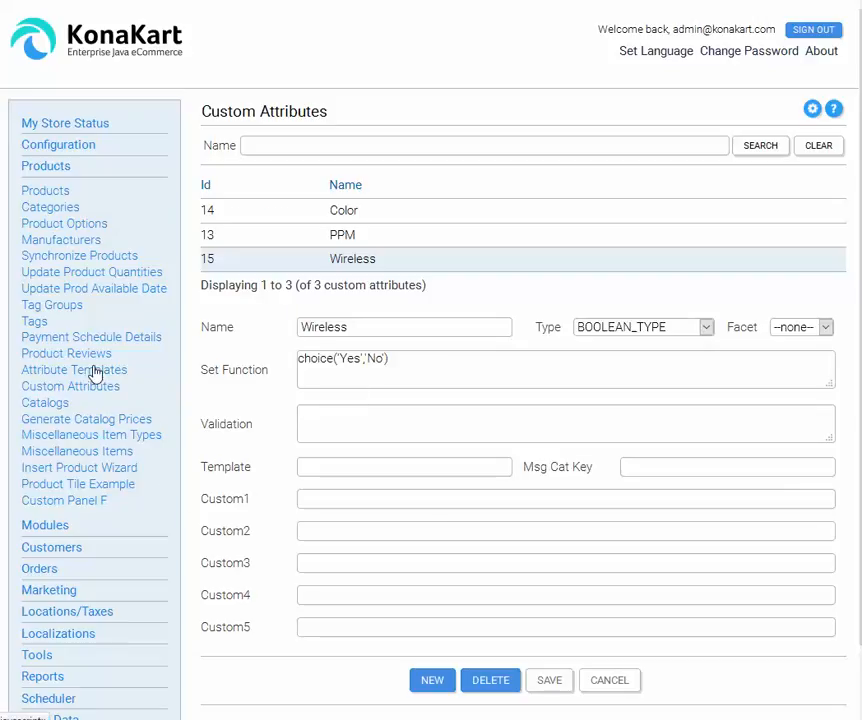
- On the Attribute Templates page, add and save a template named Laser Printer
{"action": "left_click", "coordinate": [73, 369]}
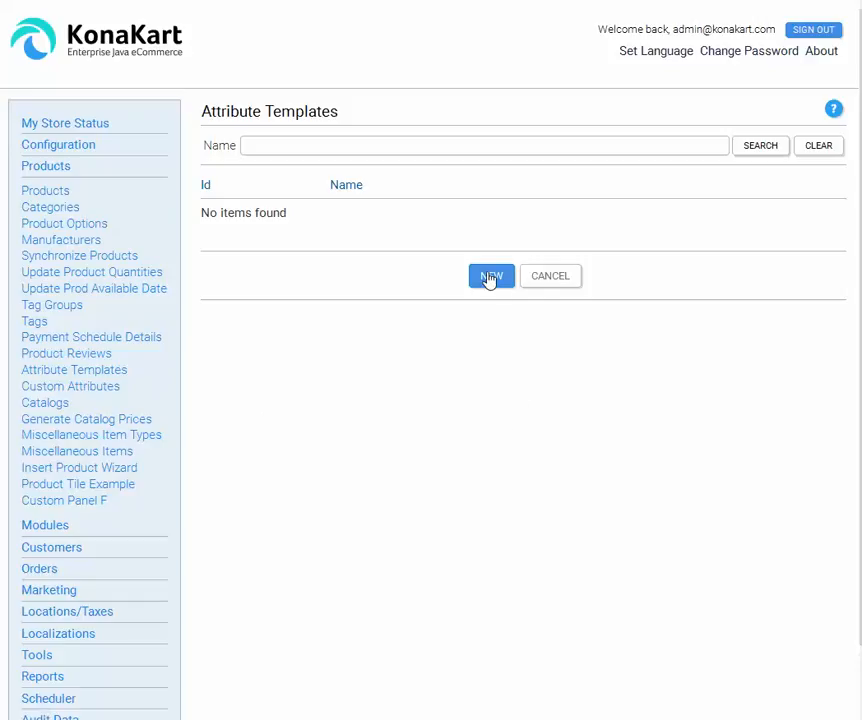
{"action": "left_click", "coordinate": [491, 276]}
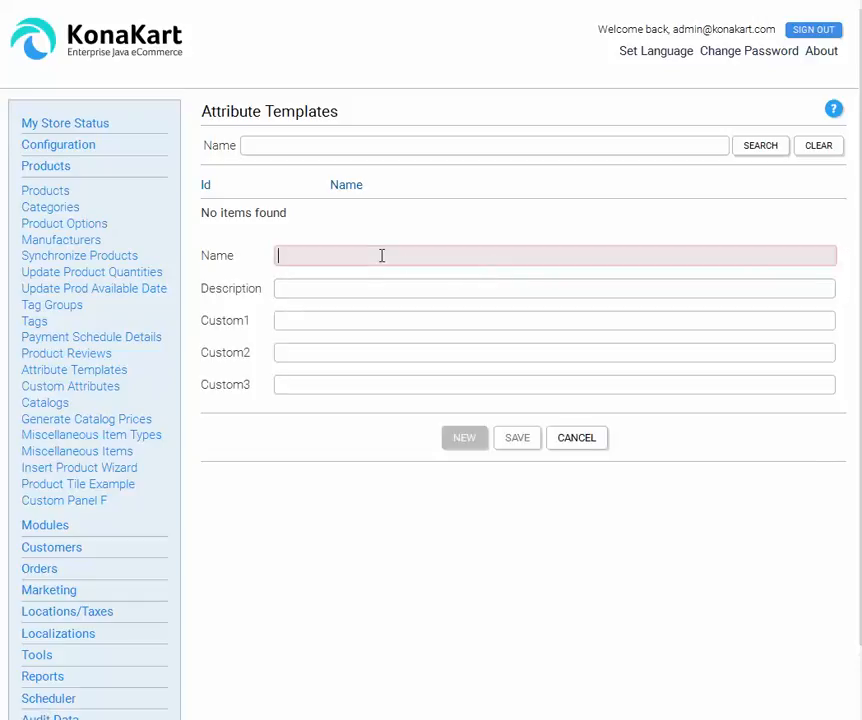
{"action": "type", "text": "Laser Prin"}
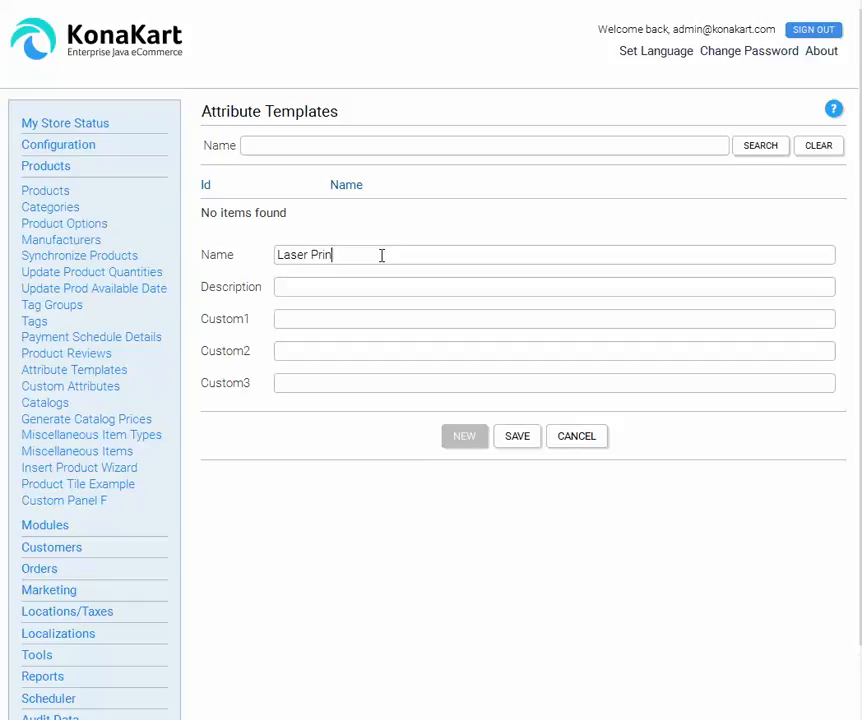
{"action": "type", "text": "ter"}
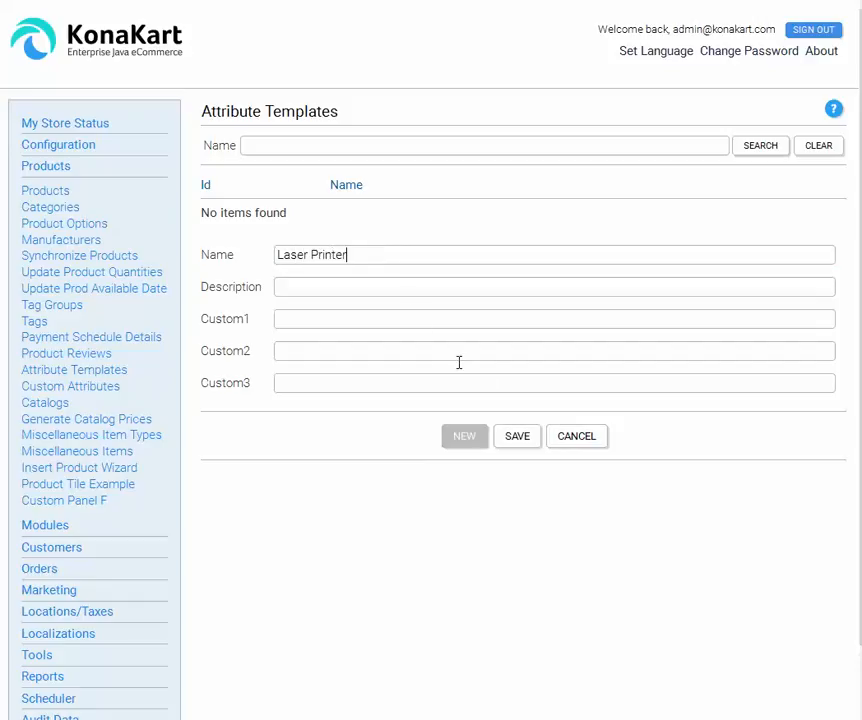
{"action": "left_click", "coordinate": [517, 435]}
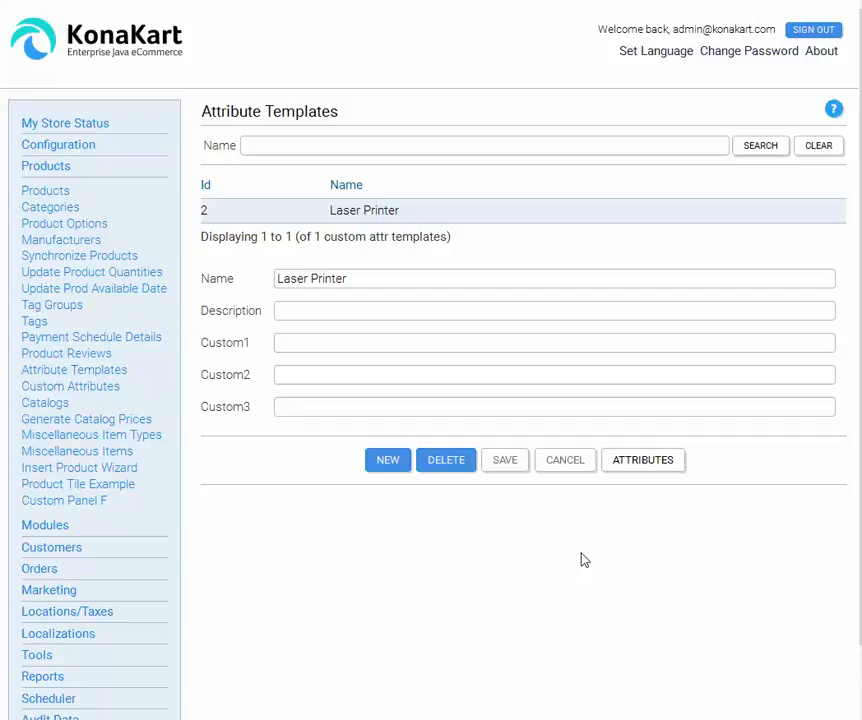
{"action": "mouse_move", "coordinate": [658, 465]}
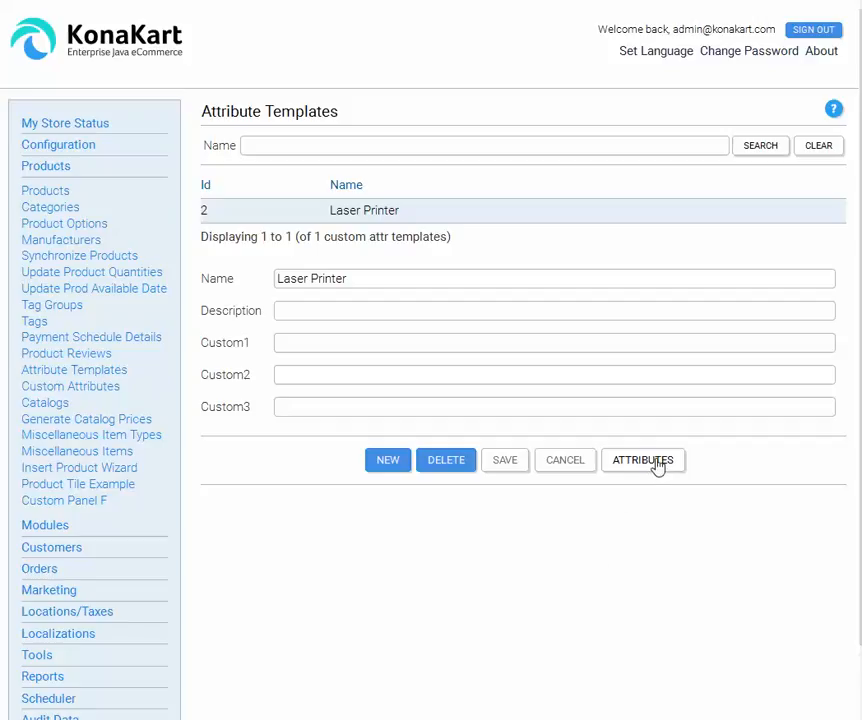
- Move Color, PPM and Wireless into Laser Printer's attribute list and save
{"action": "left_click", "coordinate": [642, 460]}
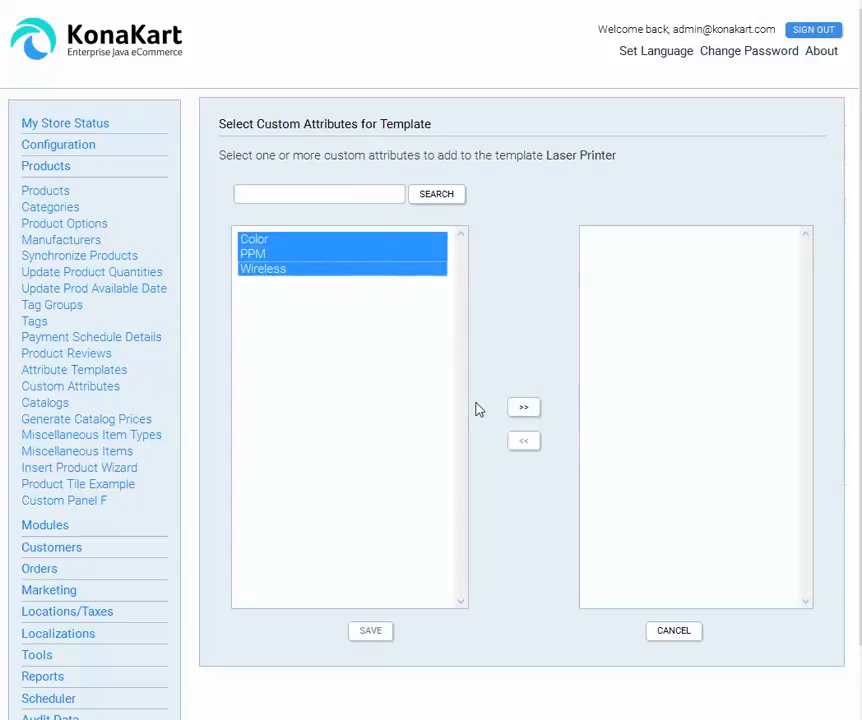
{"action": "left_click", "coordinate": [523, 407]}
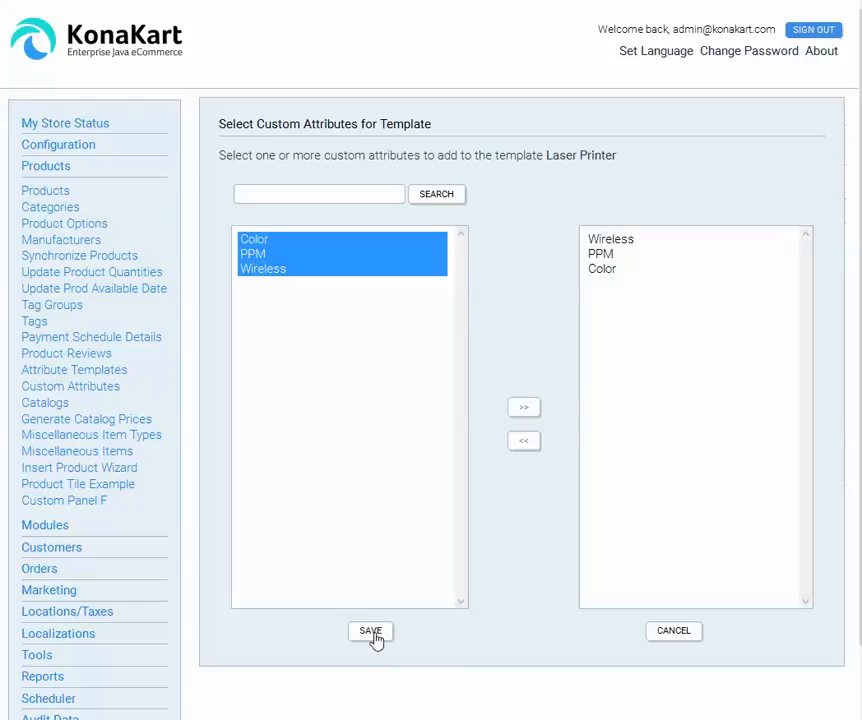
{"action": "left_click", "coordinate": [370, 631]}
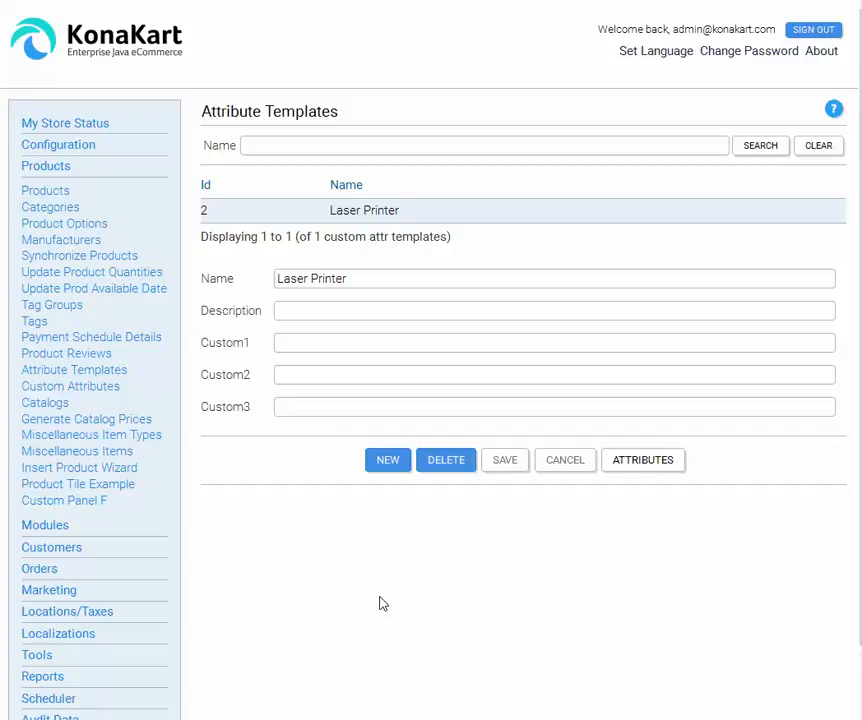
{"action": "mouse_move", "coordinate": [490, 605]}
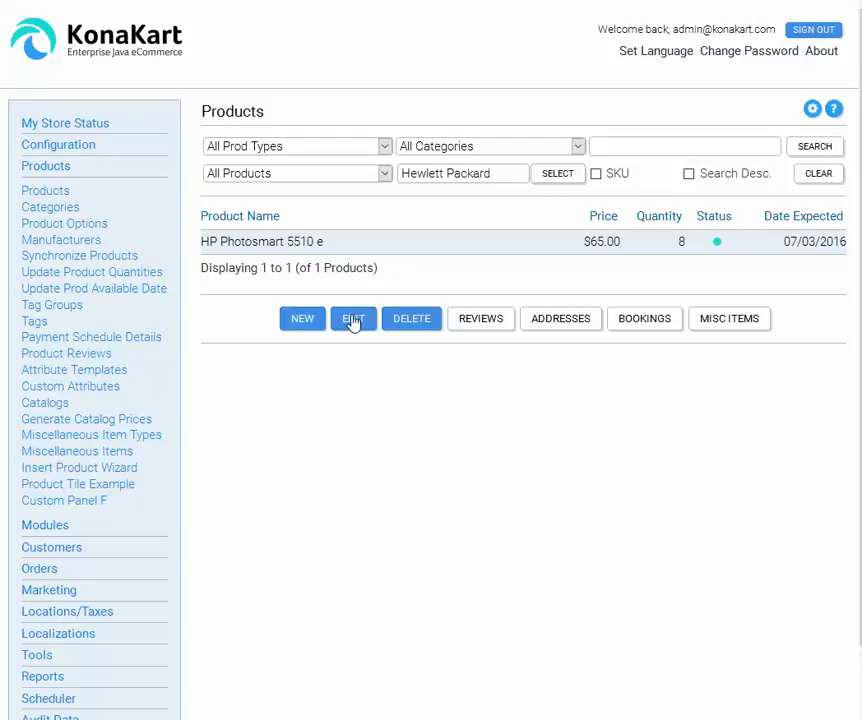
- Open the Hewlett Packard product HP Photosmart 5510 e in the edit form
{"action": "left_click", "coordinate": [352, 318]}
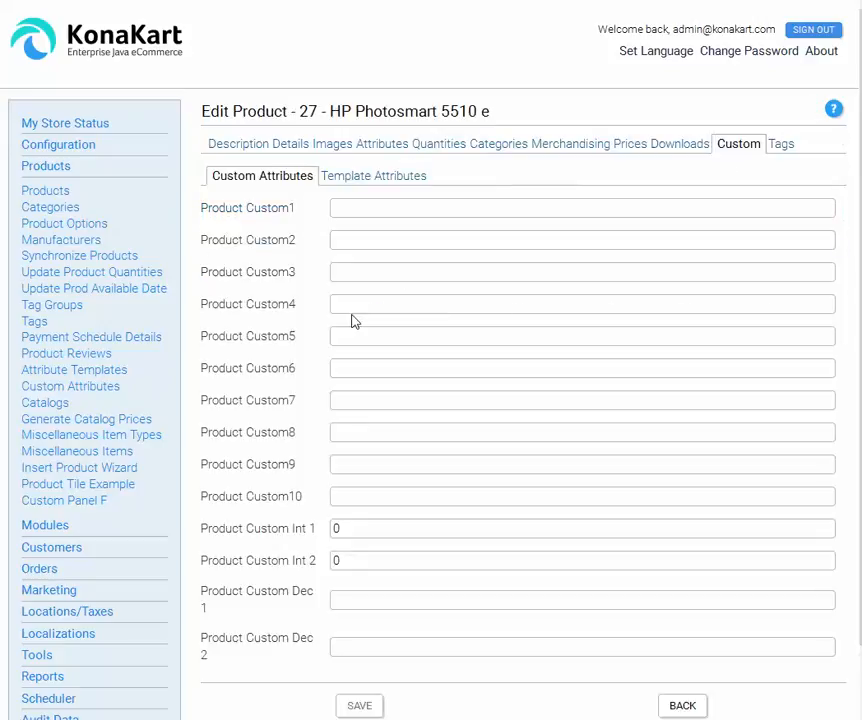
{"action": "mouse_move", "coordinate": [435, 267]}
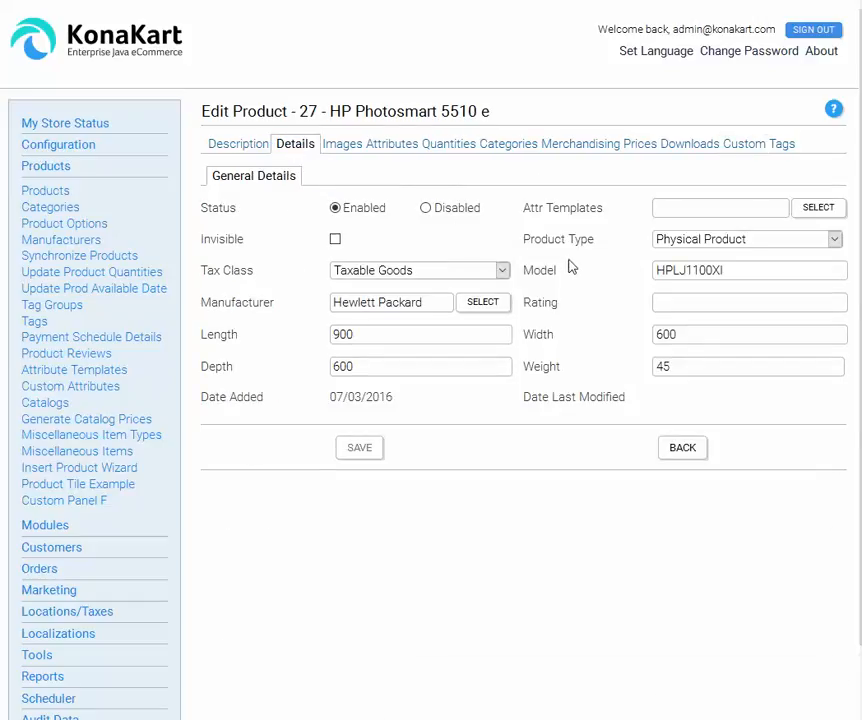
- Select Laser Printer under Attr Templates for HP Photosmart 5510 e and save
{"action": "left_click", "coordinate": [818, 207]}
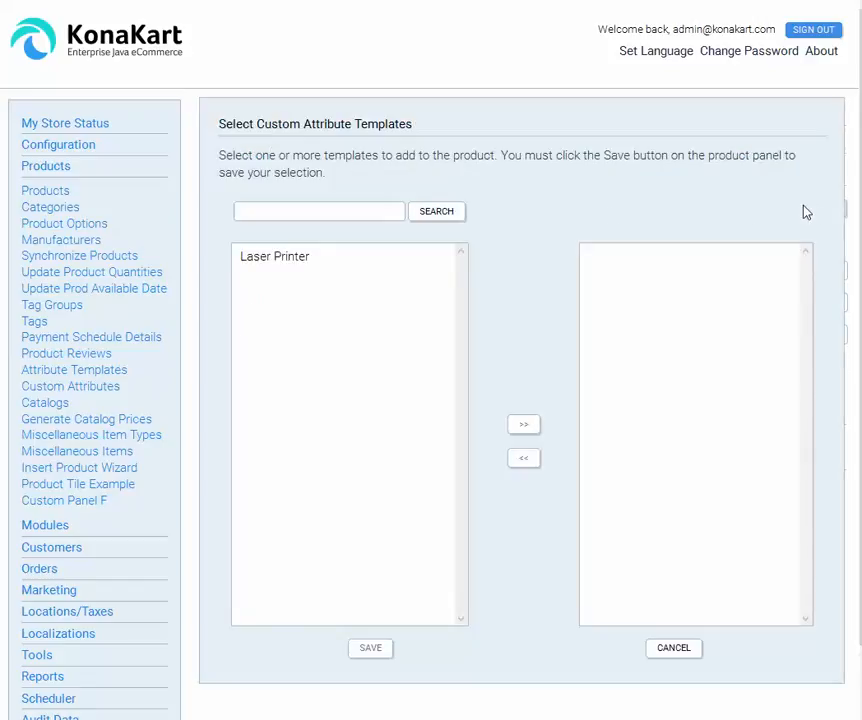
{"action": "left_click", "coordinate": [274, 256]}
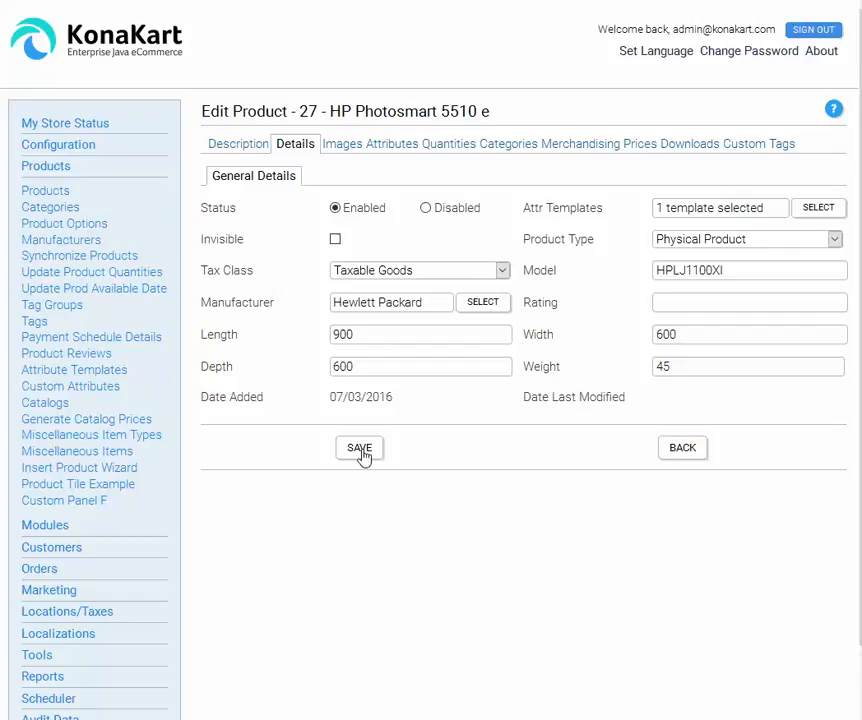
{"action": "left_click", "coordinate": [359, 447]}
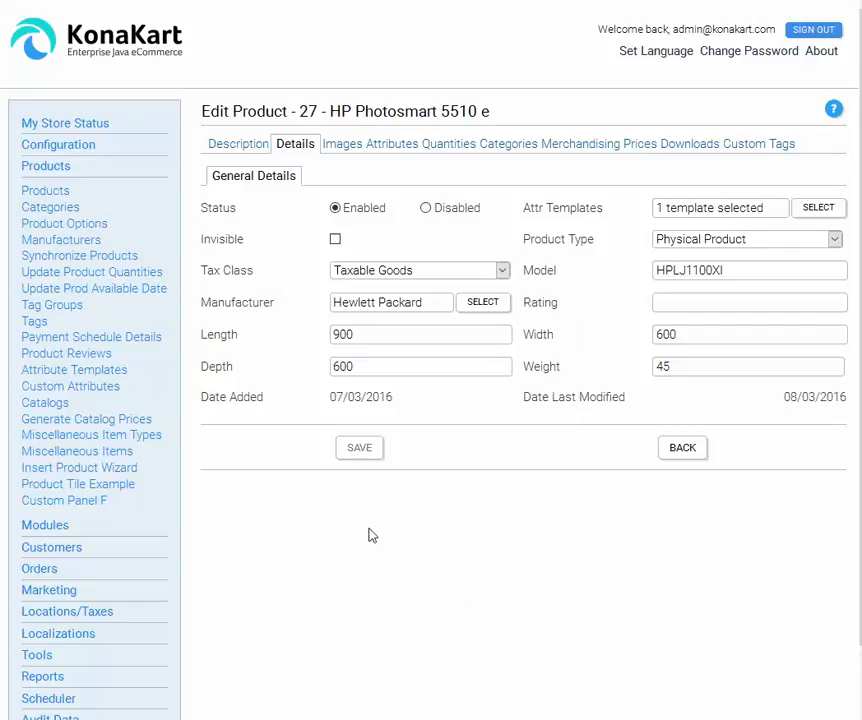
{"action": "mouse_move", "coordinate": [748, 143]}
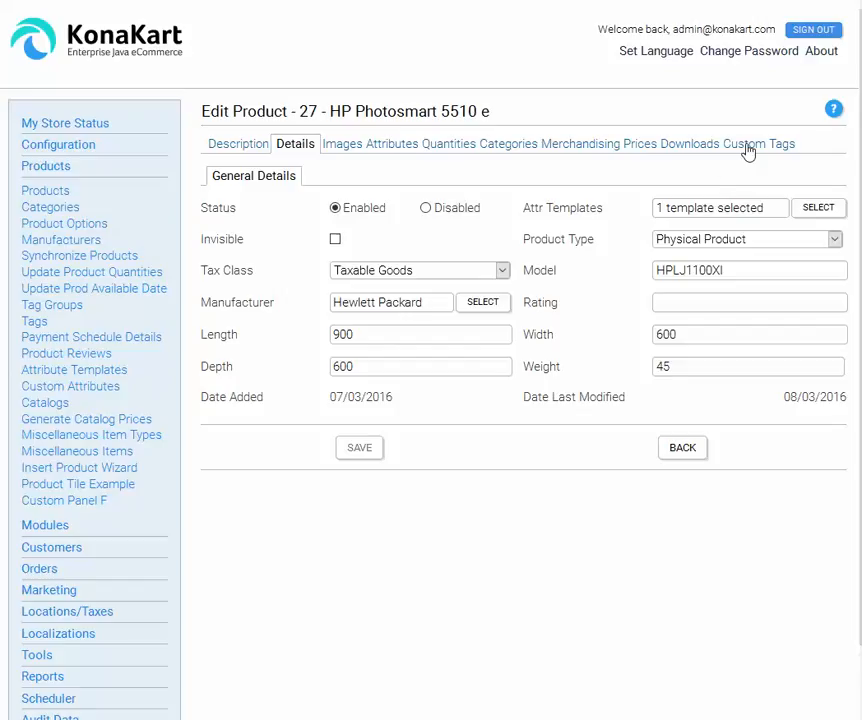
- Under Custom, Template Attributes, set Wireless No, PPM 15-20 and Color No
{"action": "left_click", "coordinate": [748, 143]}
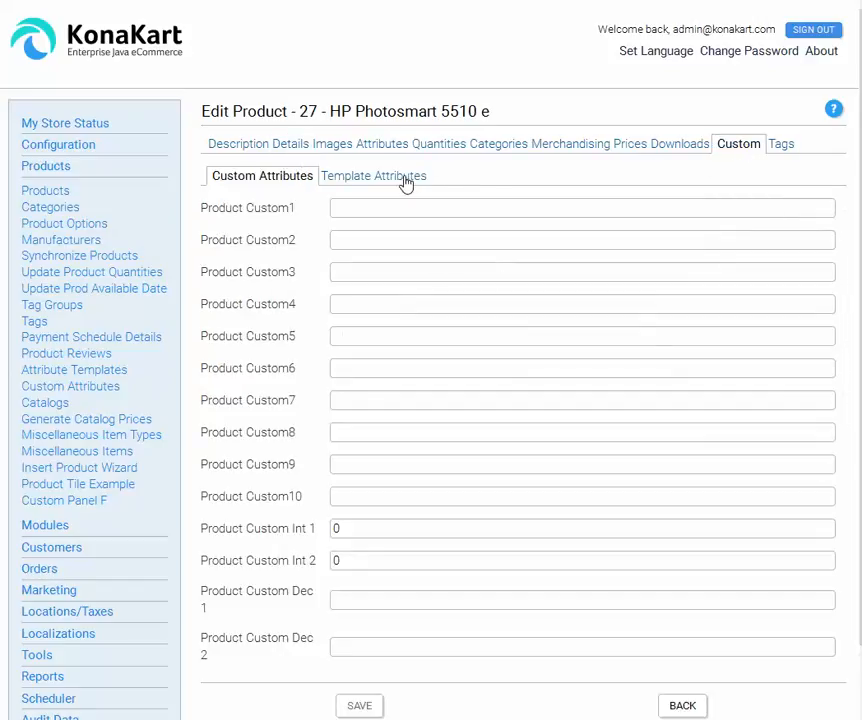
{"action": "left_click", "coordinate": [373, 175]}
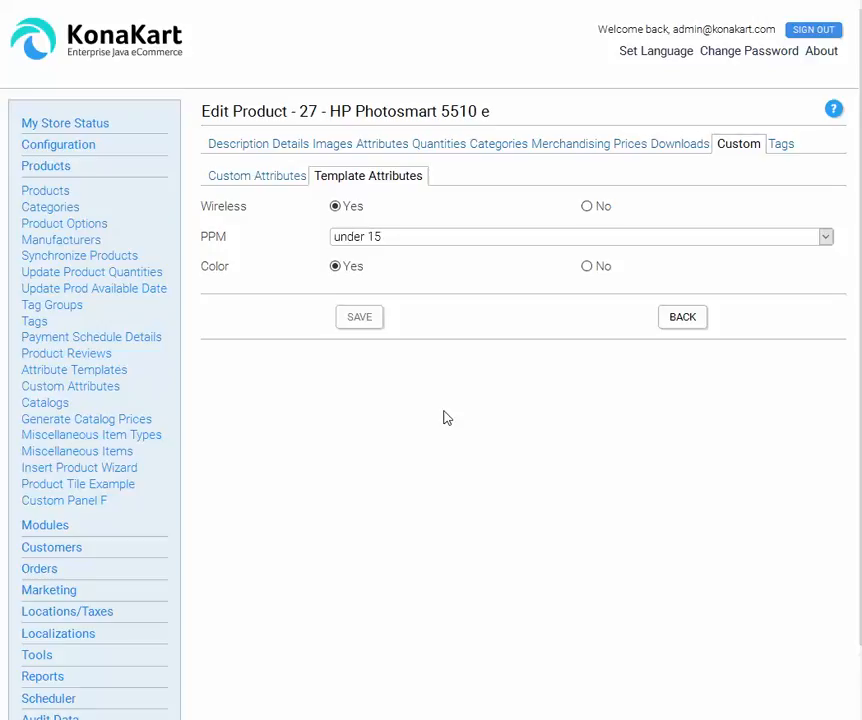
{"action": "left_click", "coordinate": [587, 206]}
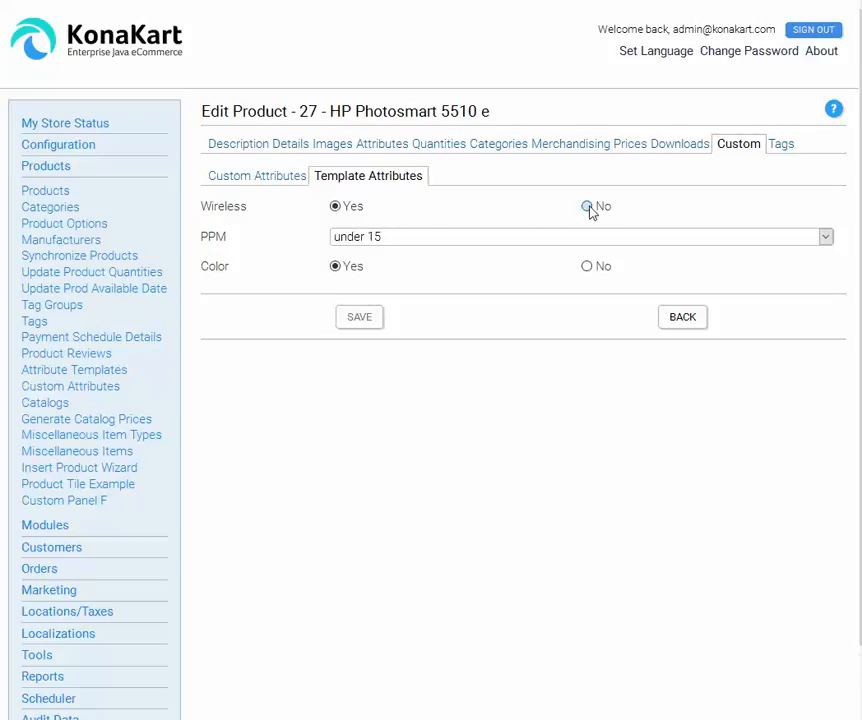
{"action": "left_click", "coordinate": [587, 206]}
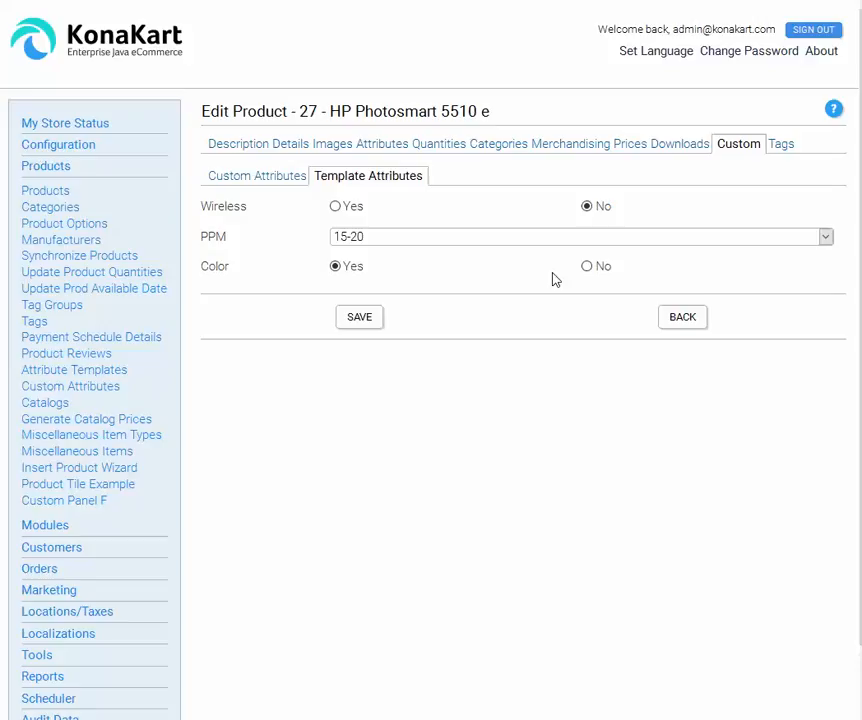
{"action": "mouse_move", "coordinate": [400, 264]}
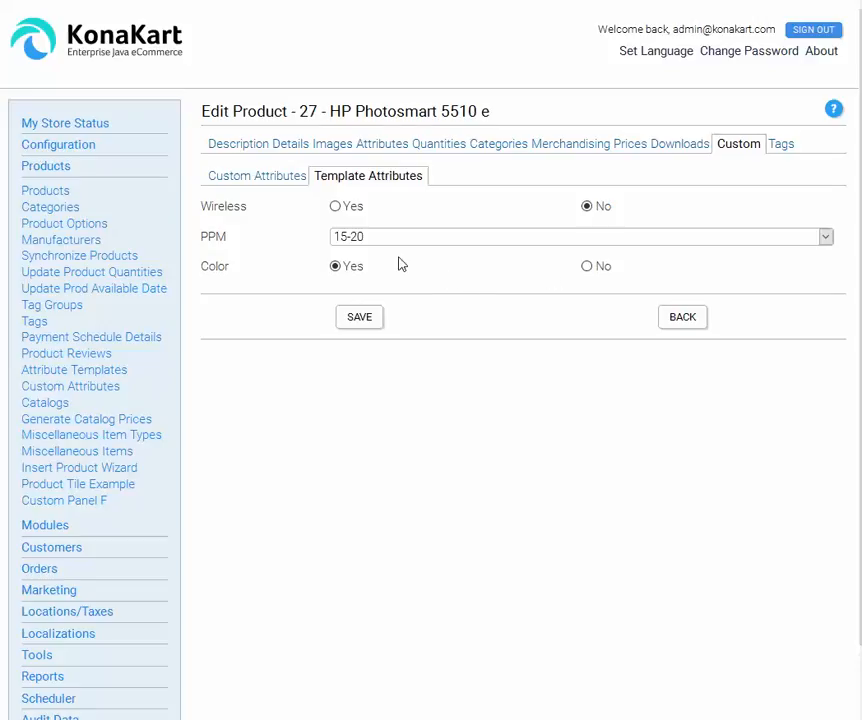
{"action": "left_click", "coordinate": [587, 266]}
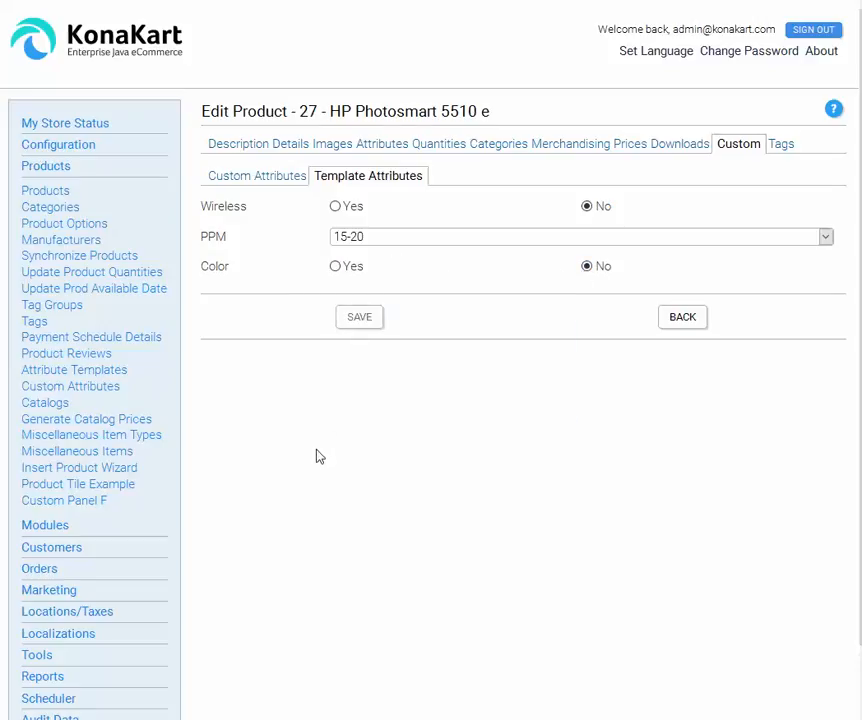
{"action": "mouse_move", "coordinate": [343, 449]}
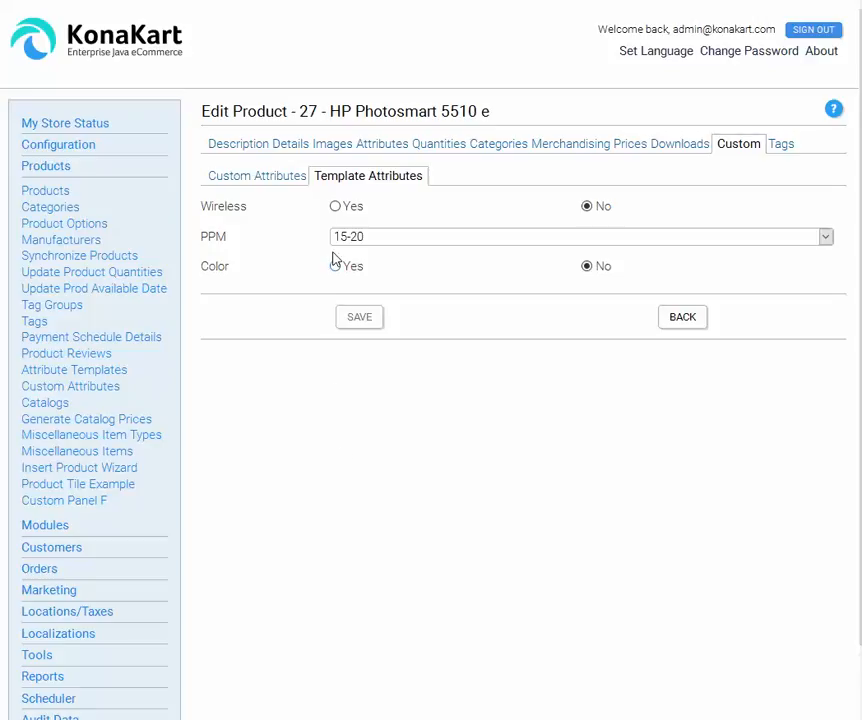
{"action": "left_click", "coordinate": [261, 175]}
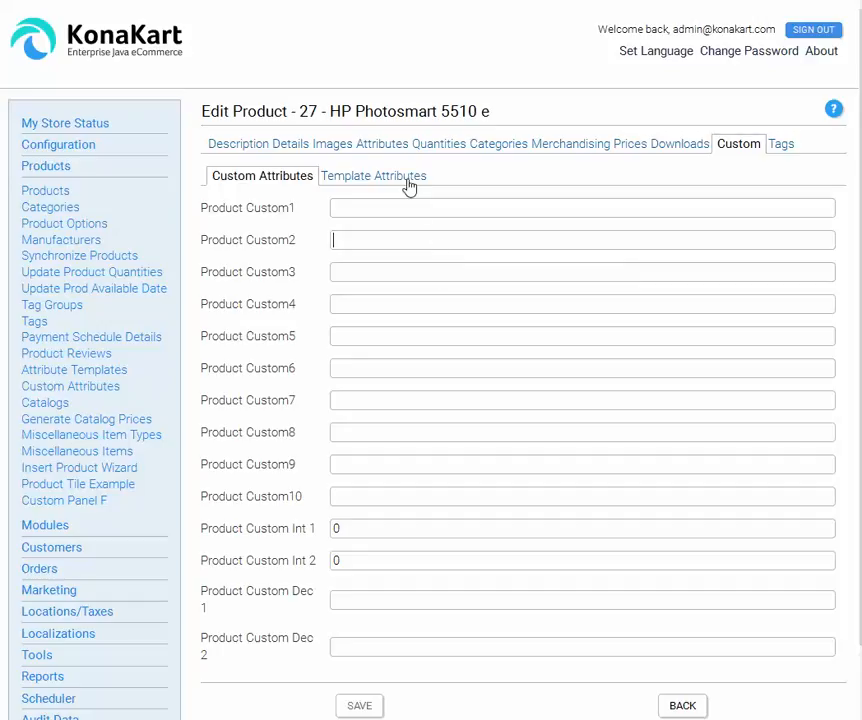
{"action": "left_click", "coordinate": [373, 175]}
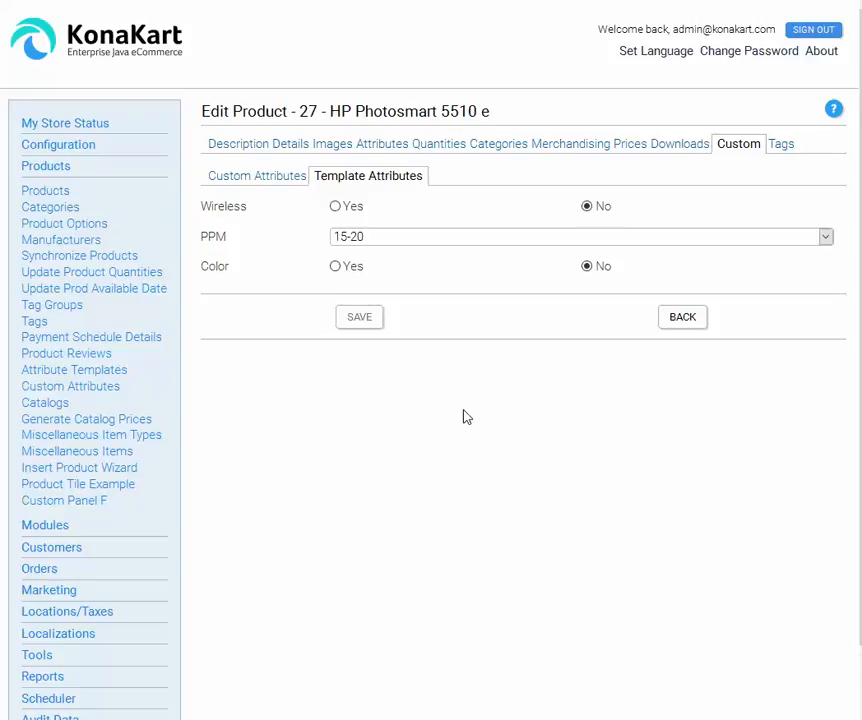
{"action": "mouse_move", "coordinate": [466, 402]}
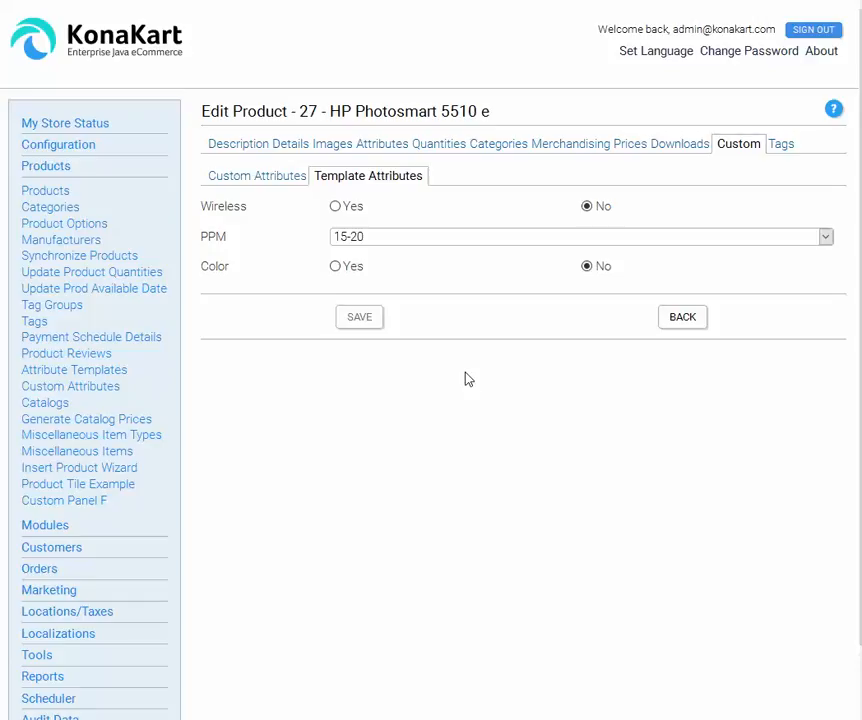
{"action": "mouse_move", "coordinate": [472, 394]}
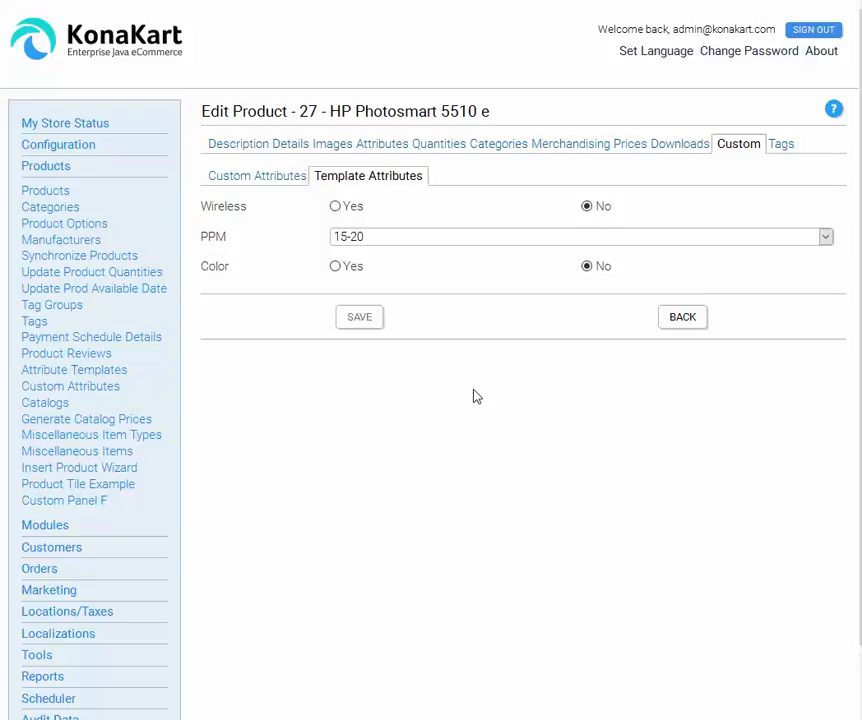
{"action": "mouse_move", "coordinate": [623, 436]}
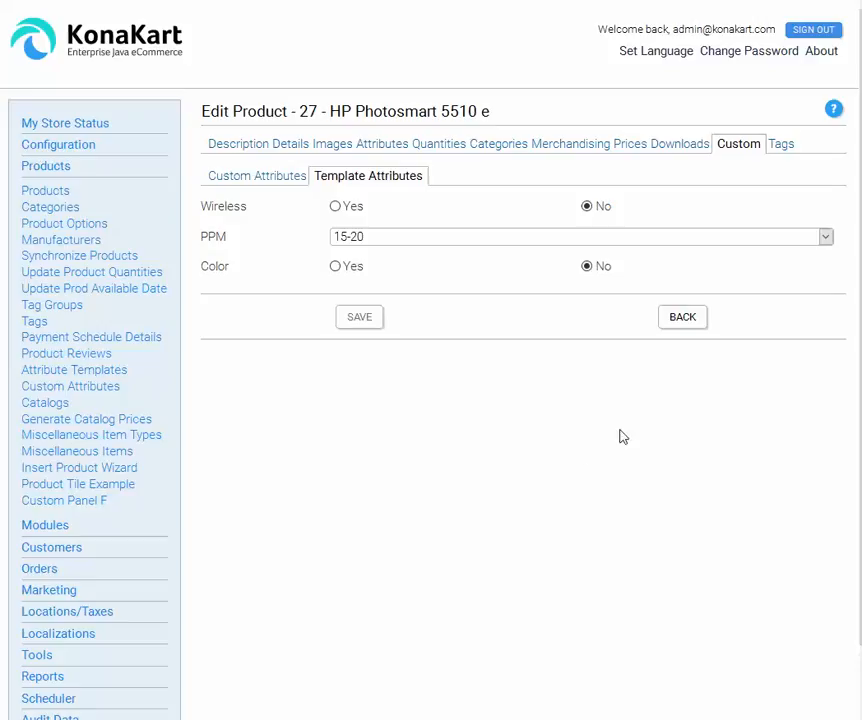